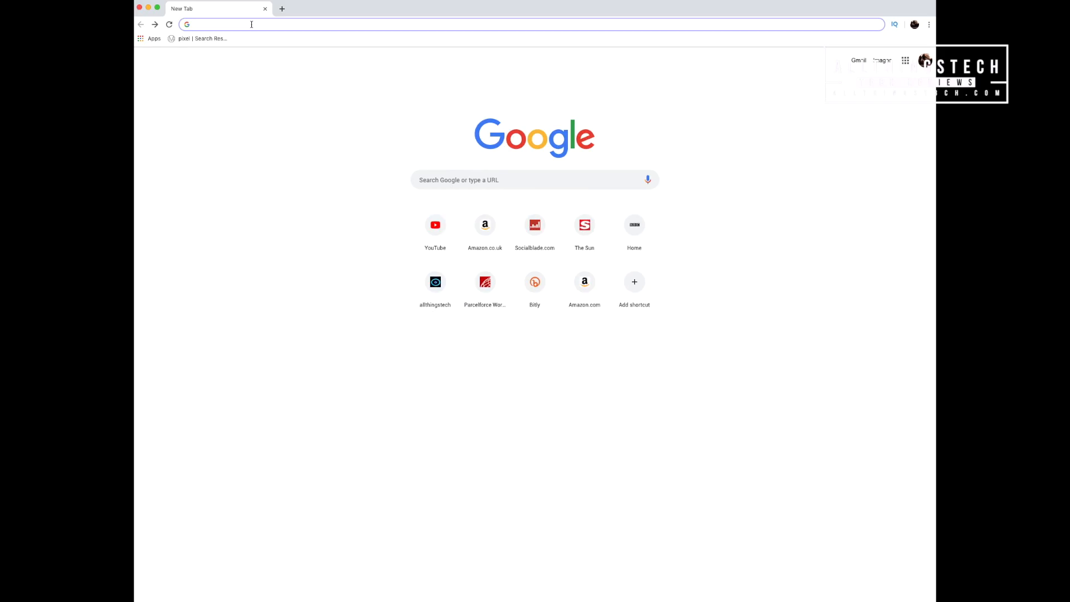
# Step: Go to find.synology.com so Web Assistant discovers the DS1019+ on the local network
pyautogui.write('find.synology.com/#')
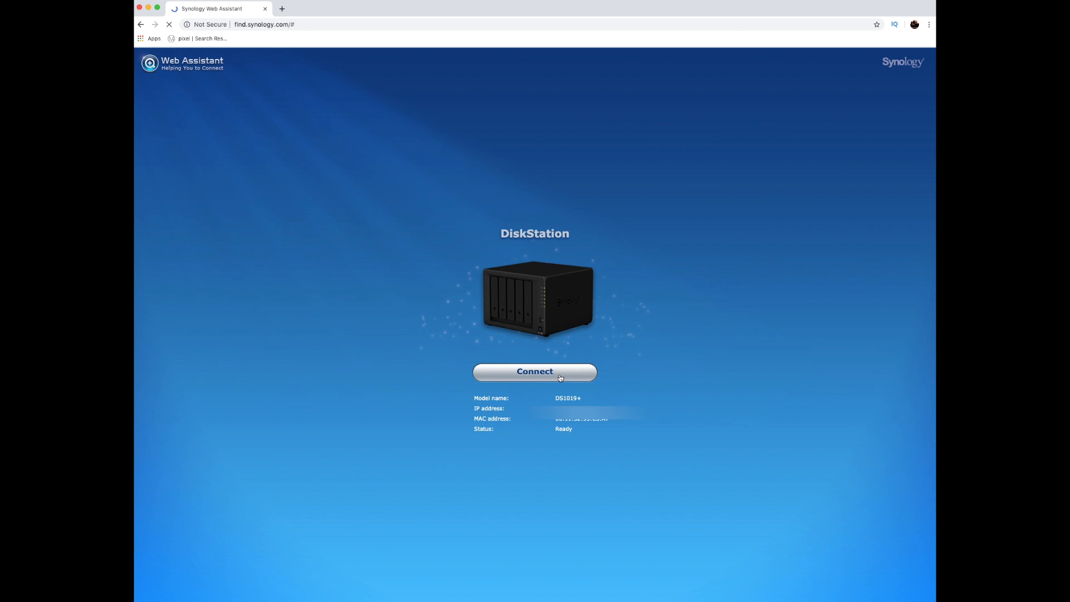
# Step: Connect to the DS1019+ and create the administrator account with server name Allthingstech
pyautogui.click(535, 373)
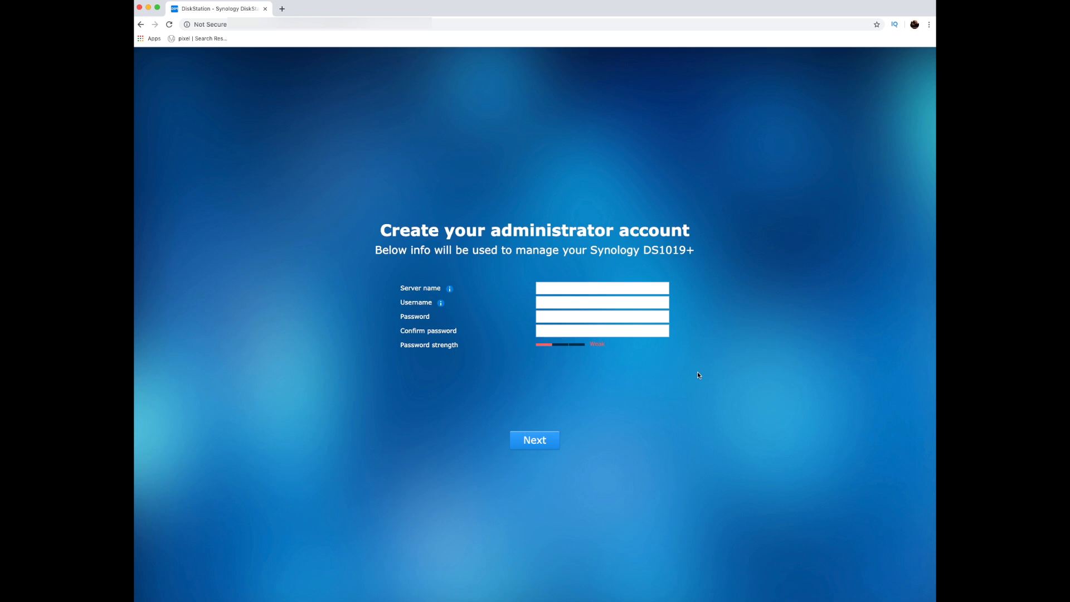
pyautogui.moveTo(684, 373)
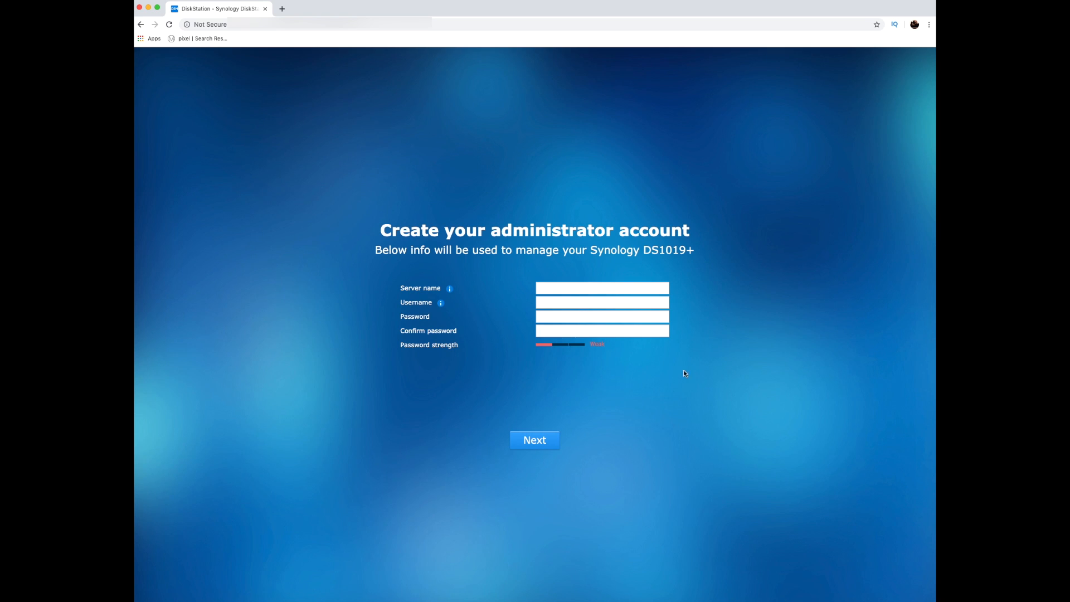
pyautogui.click(602, 288)
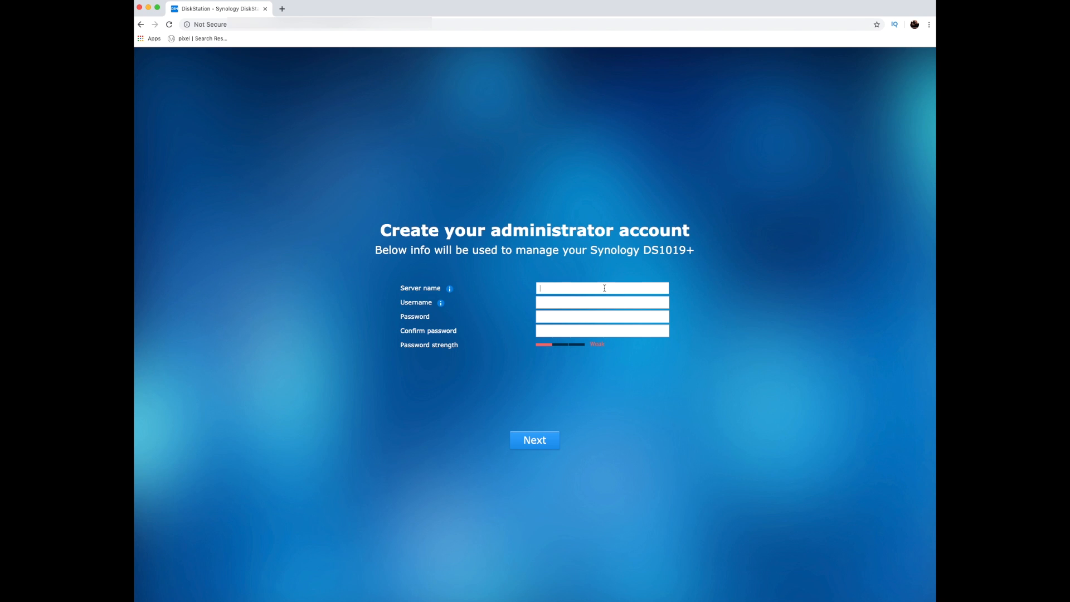
pyautogui.write('Allthings')
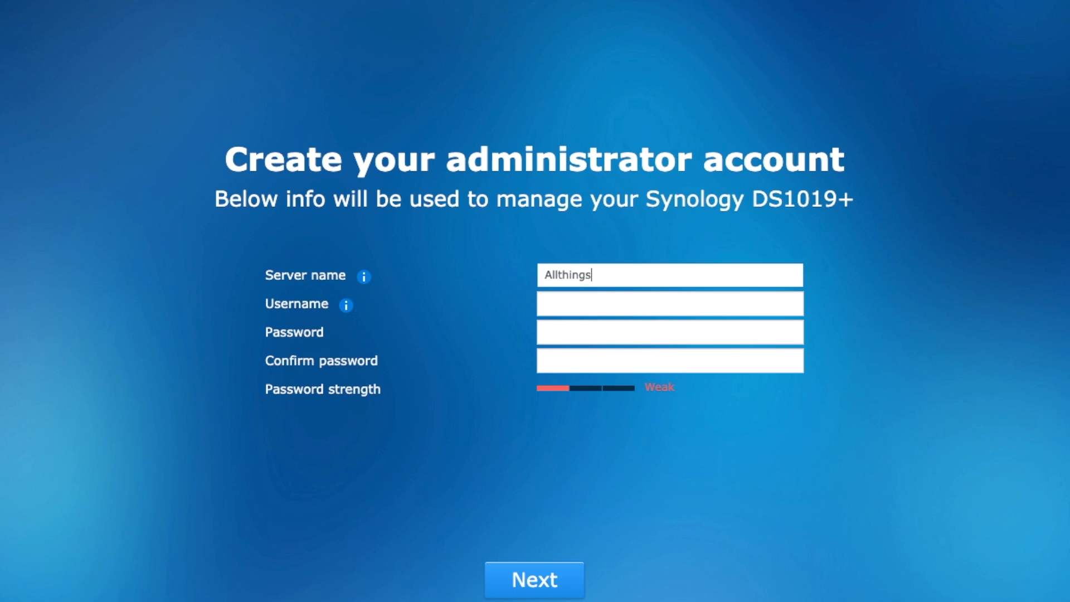
pyautogui.write('tech')
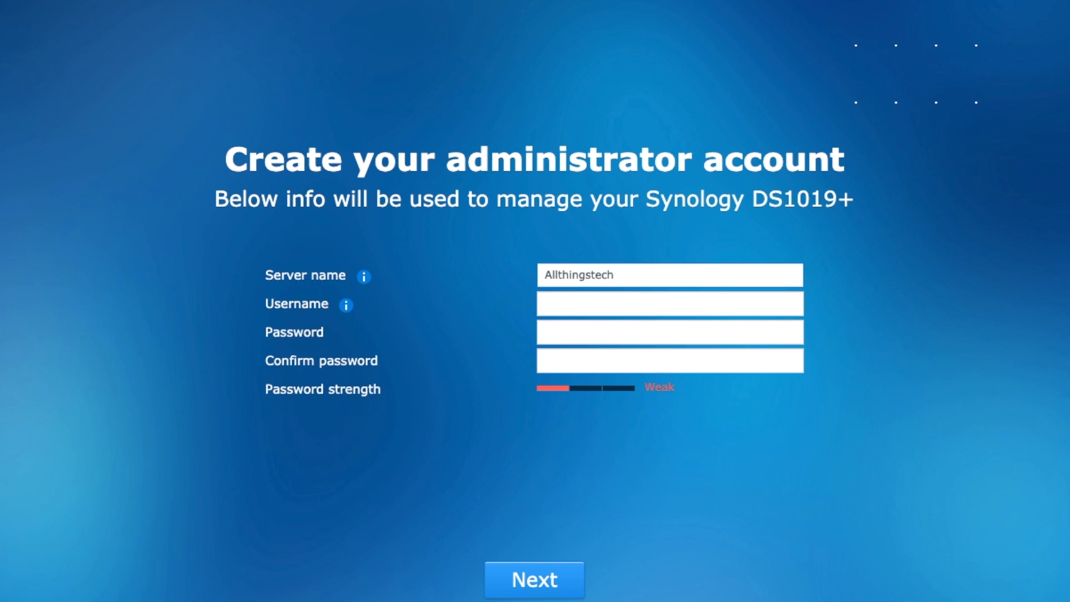
pyautogui.click(669, 303)
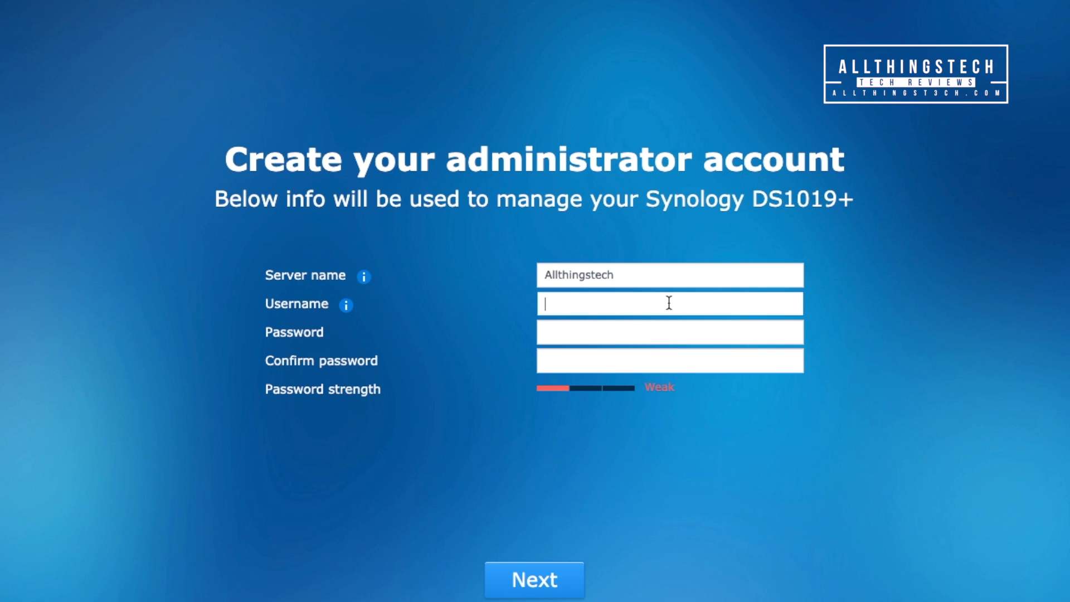
pyautogui.click(535, 594)
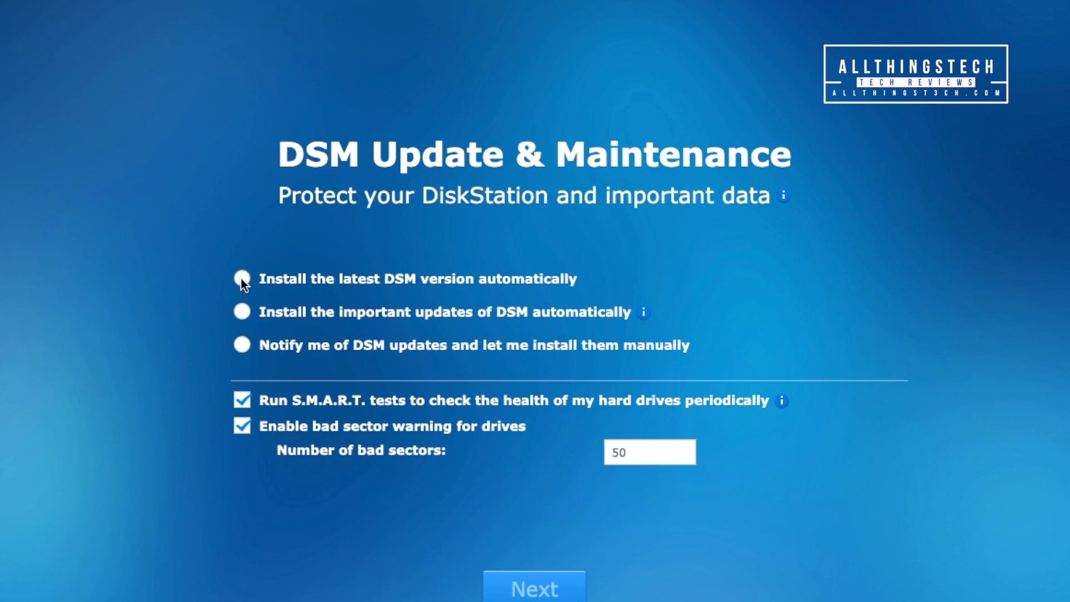
# Step: Choose automatic installation of the latest DSM version and continue to QuickConnect
pyautogui.click(241, 279)
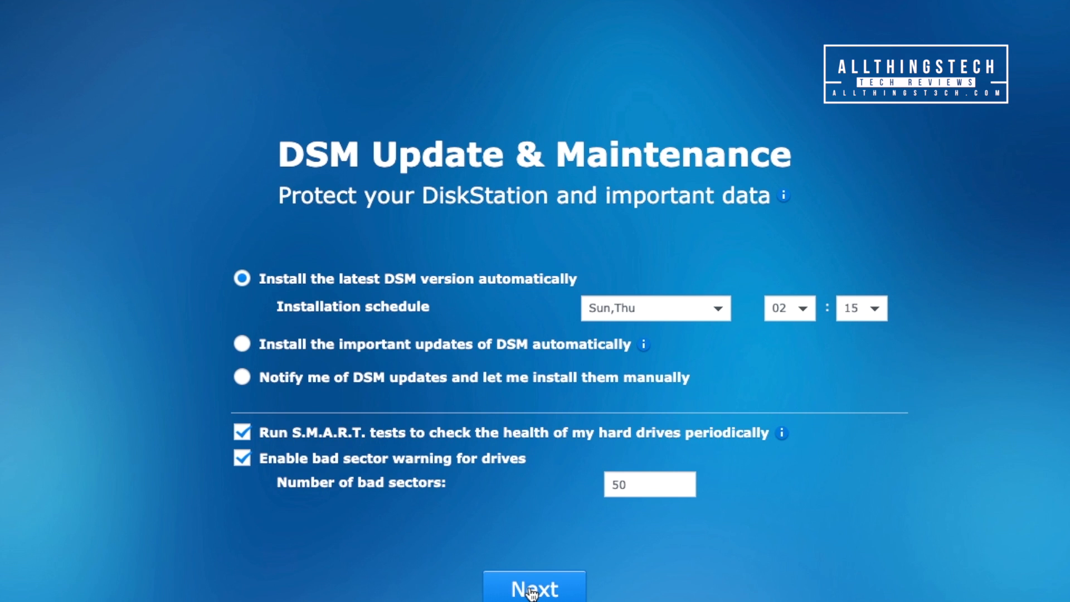
pyautogui.click(533, 597)
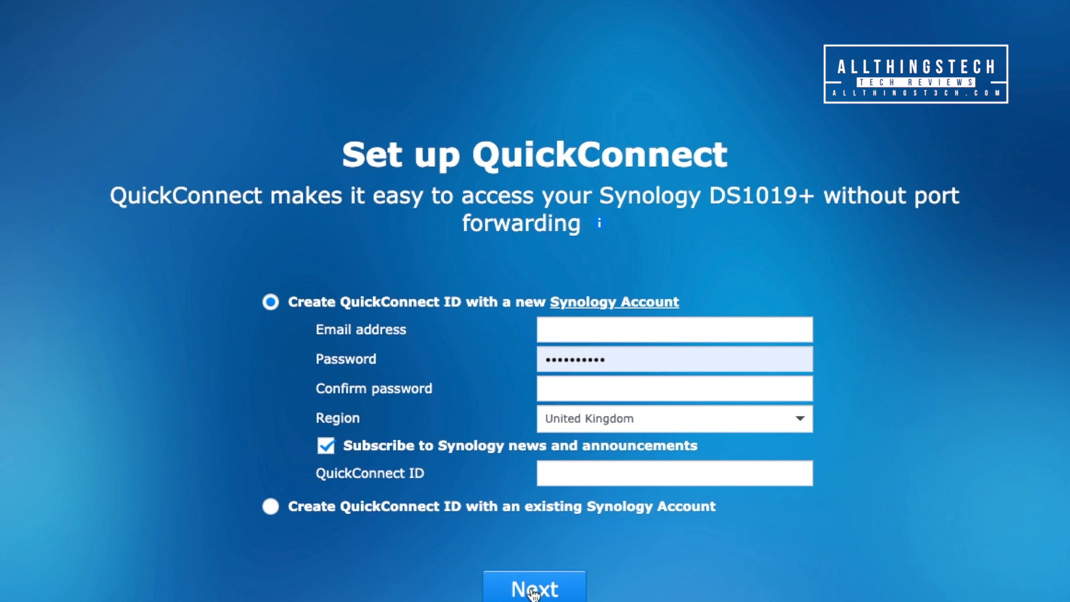
# Step: Submit QuickConnect details and acknowledge the Synology Account privacy statement, reaching 'You Are All Set!'
pyautogui.click(532, 589)
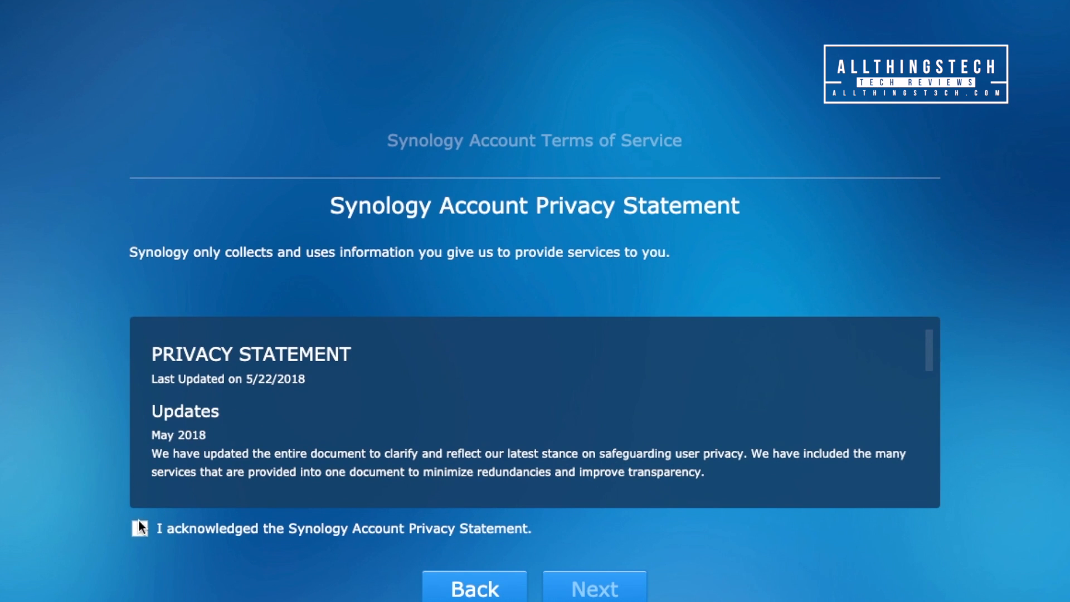
pyautogui.click(141, 529)
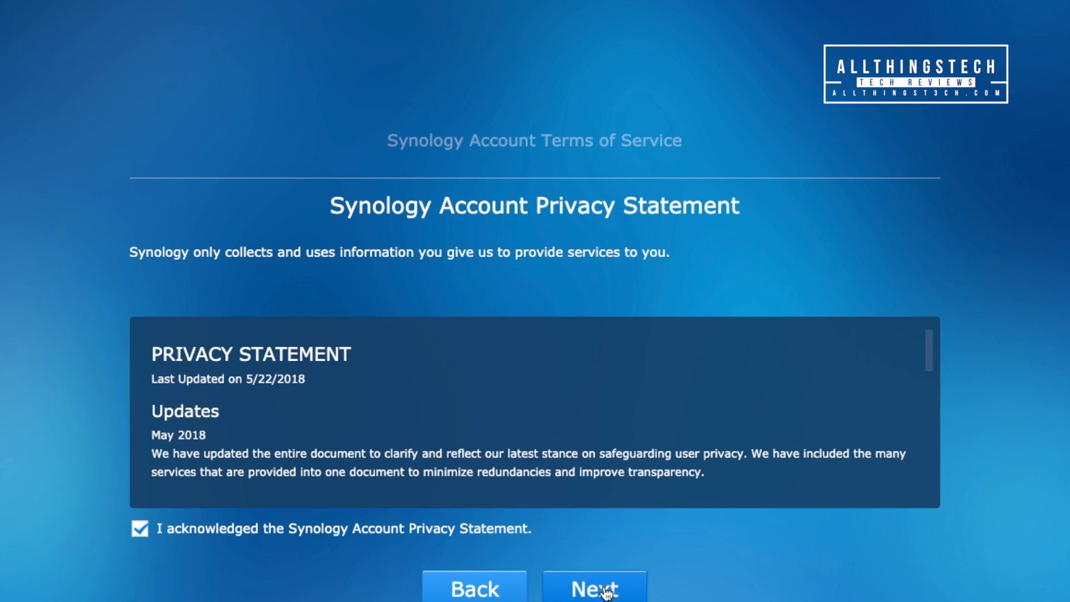
pyautogui.click(603, 593)
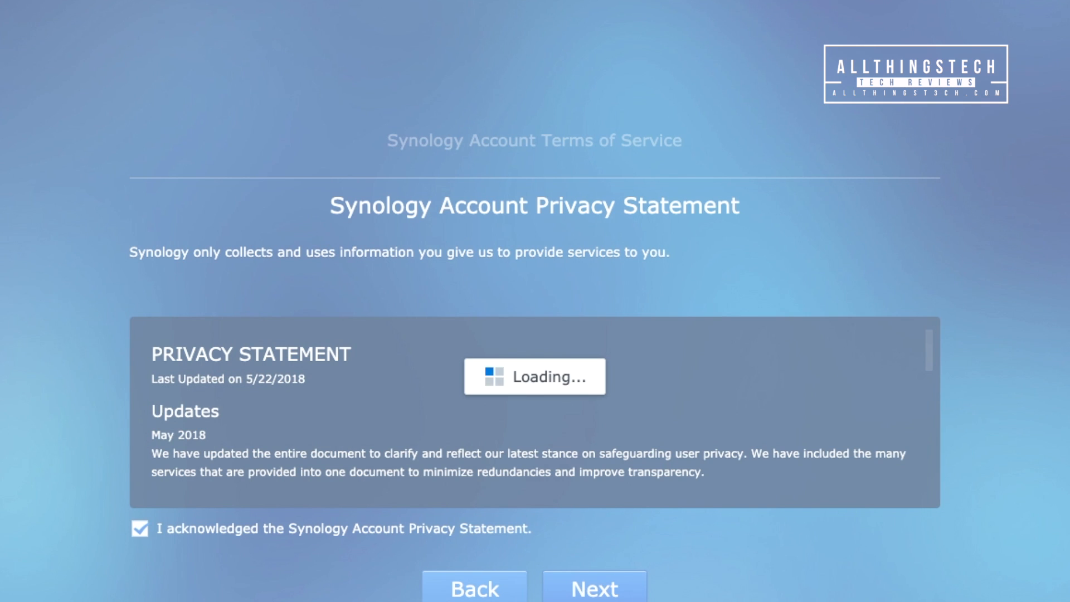
pyautogui.click(595, 600)
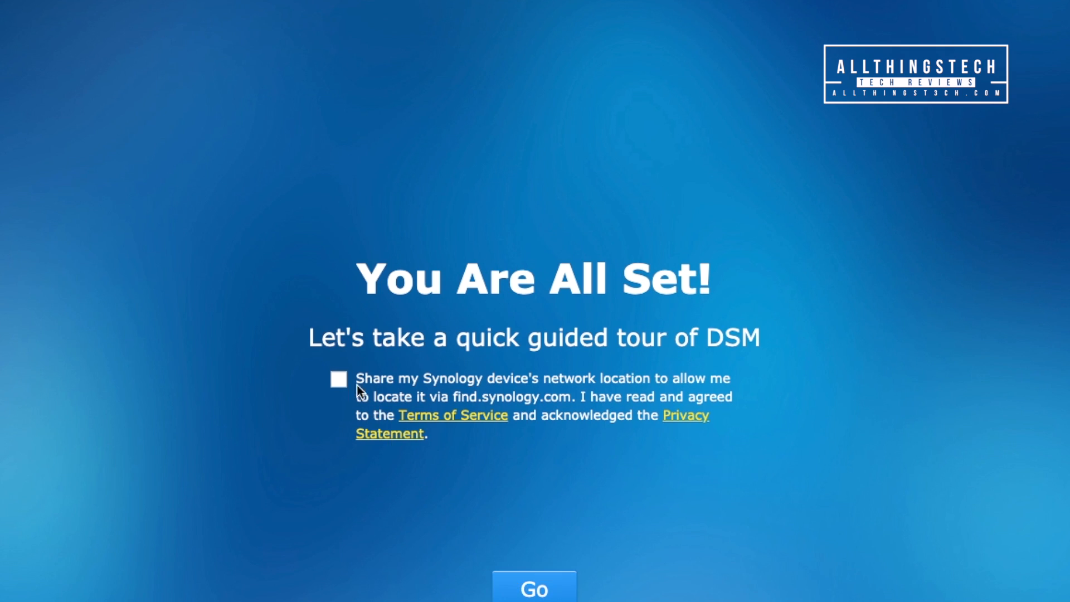
# Step: Enter the DSM desktop, review the user accounts in Control Panel, then close it
pyautogui.click(339, 381)
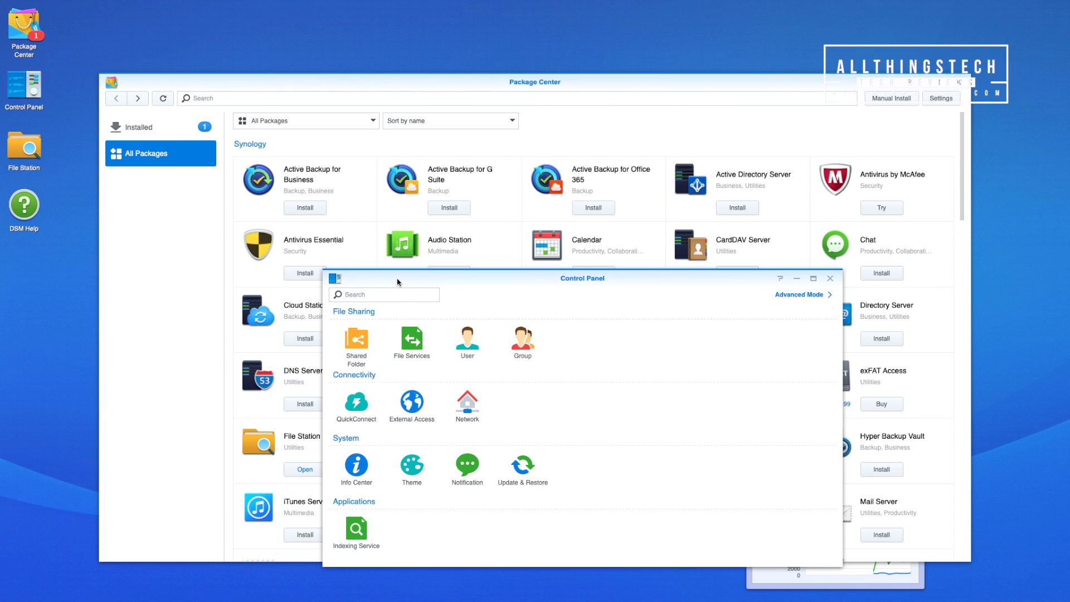
pyautogui.moveTo(450, 345)
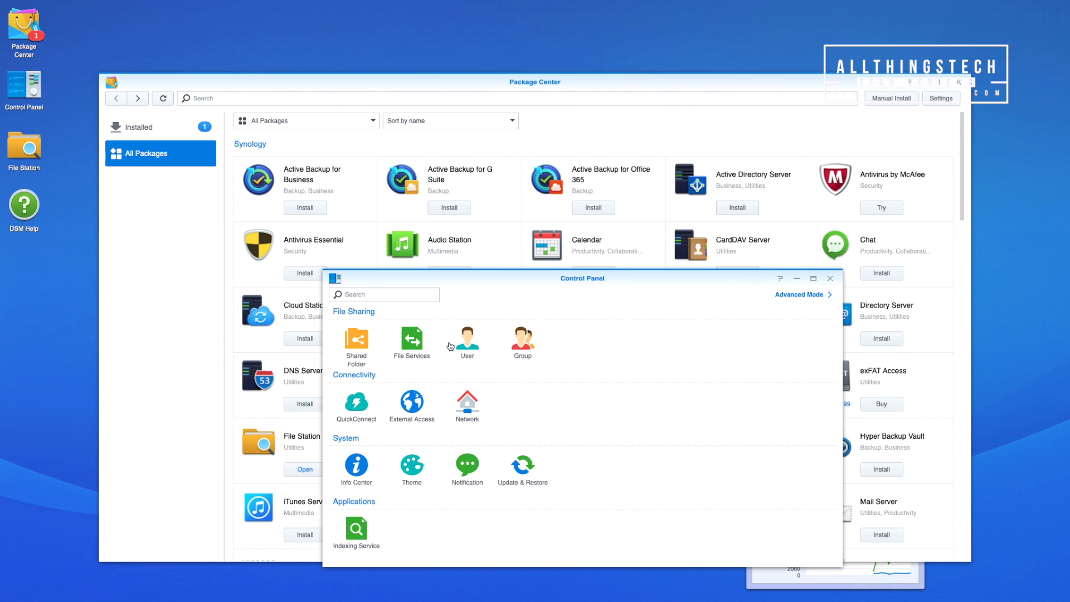
pyautogui.click(467, 339)
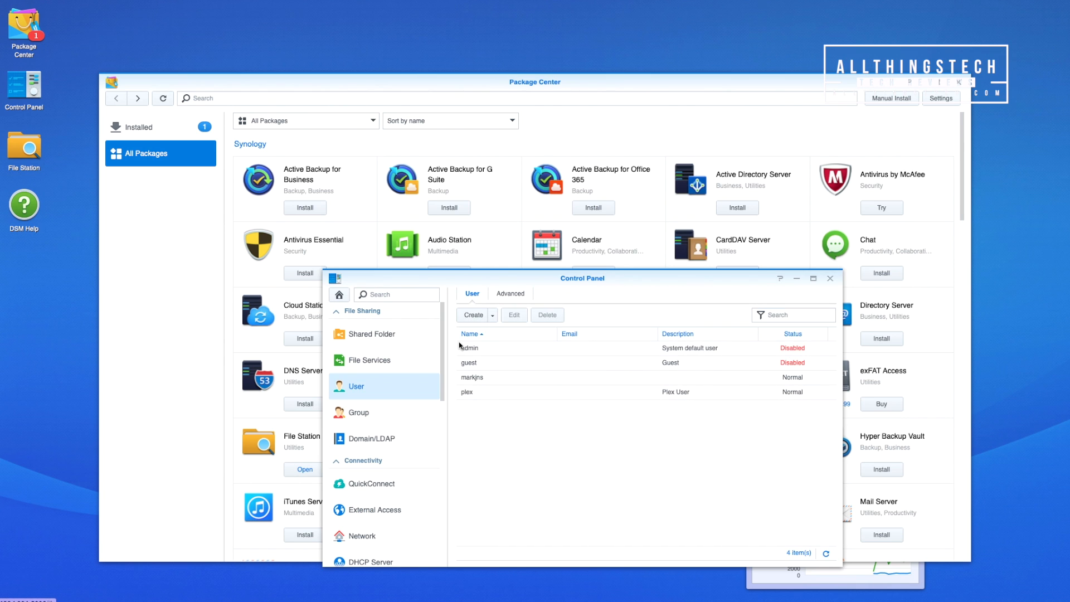
pyautogui.click(492, 315)
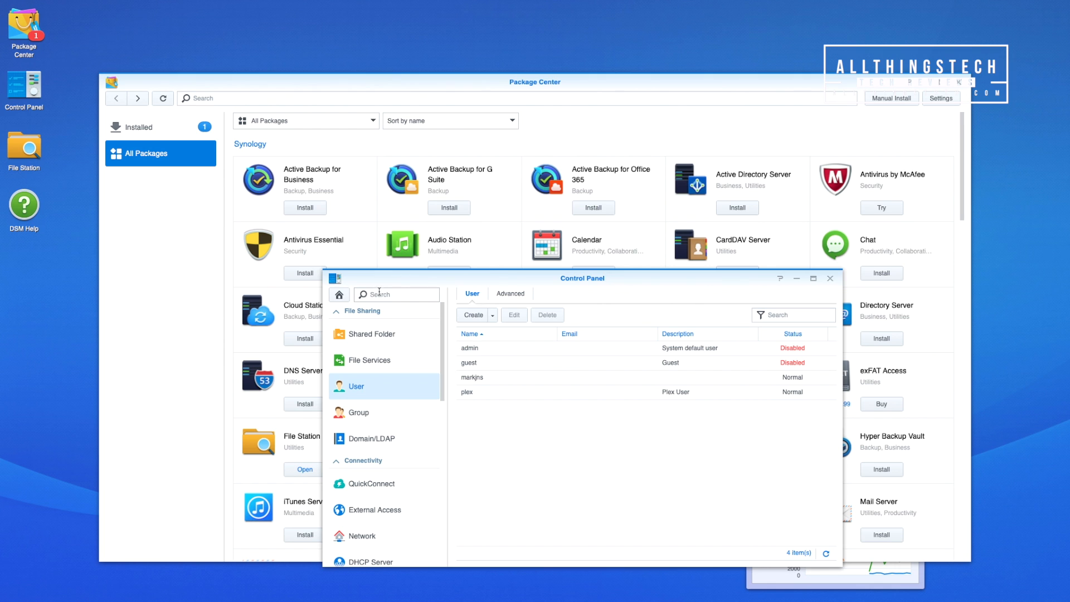
pyautogui.click(830, 278)
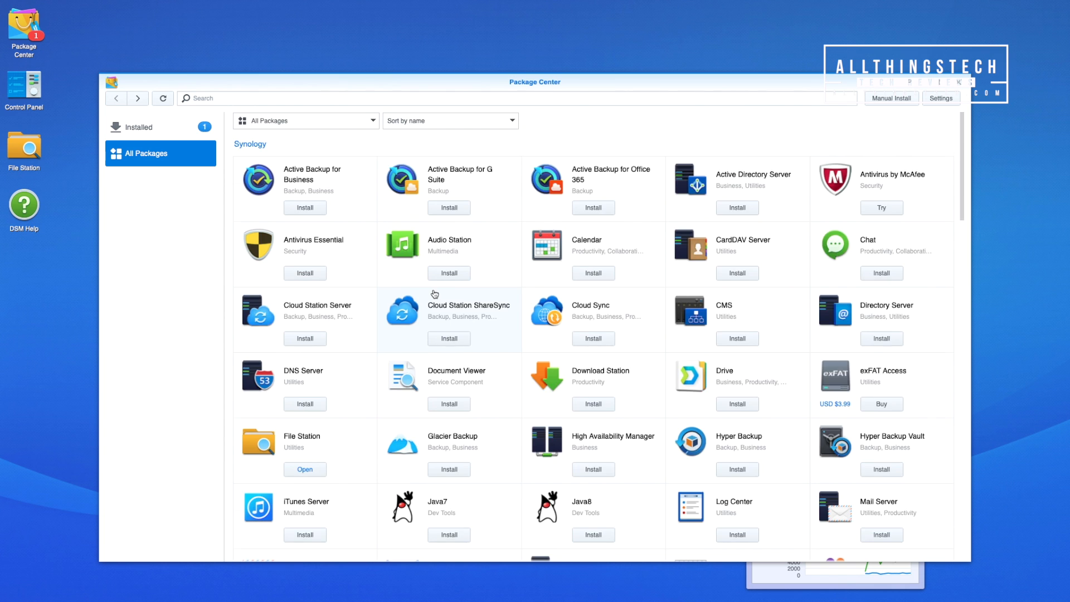
pyautogui.scroll(-3)
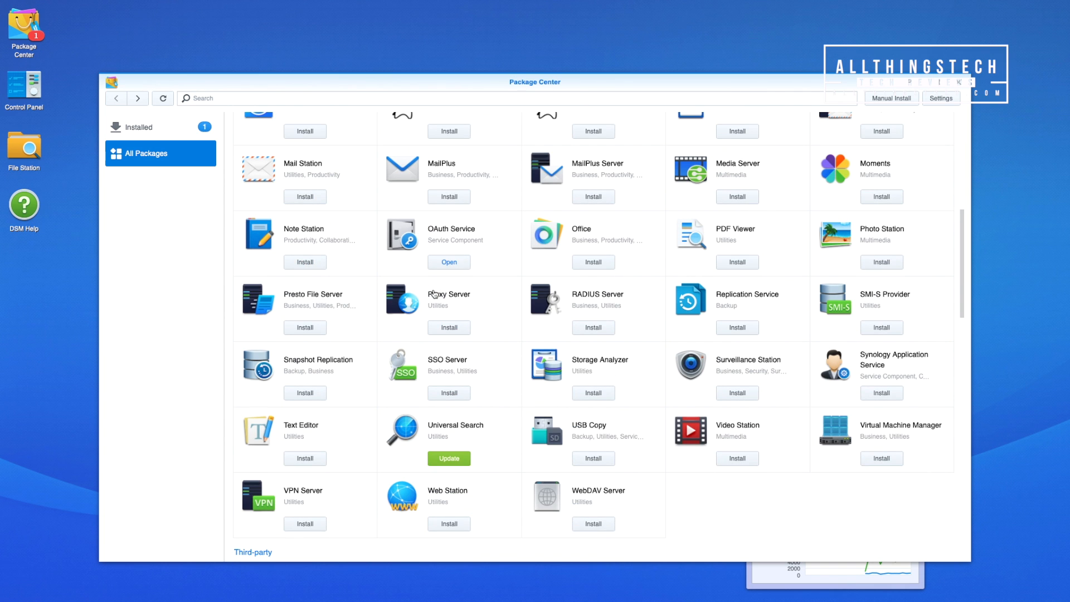
pyautogui.scroll(-3)
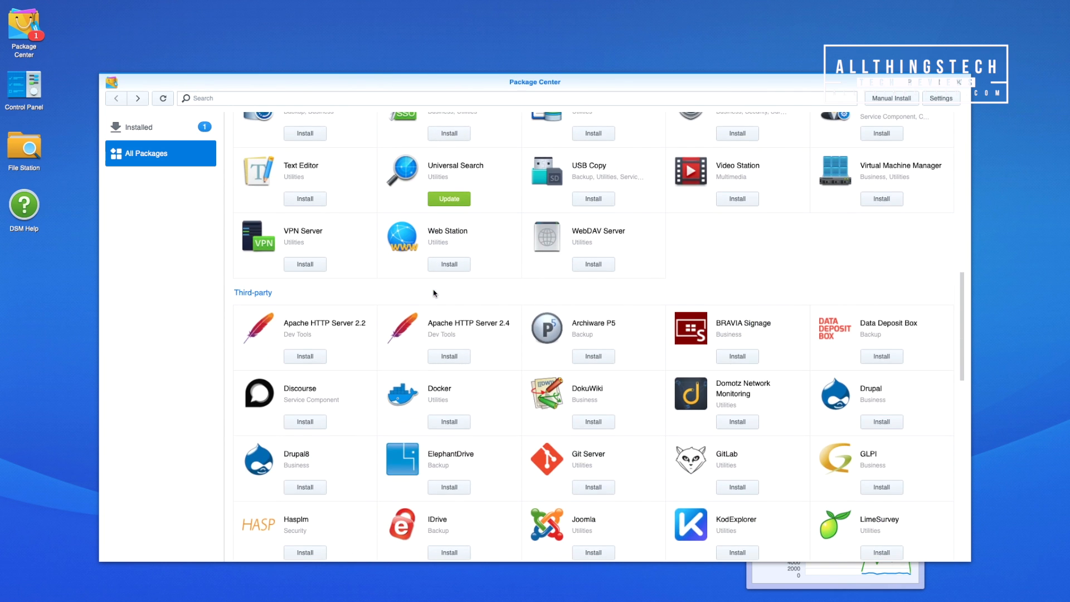
pyautogui.scroll(-3)
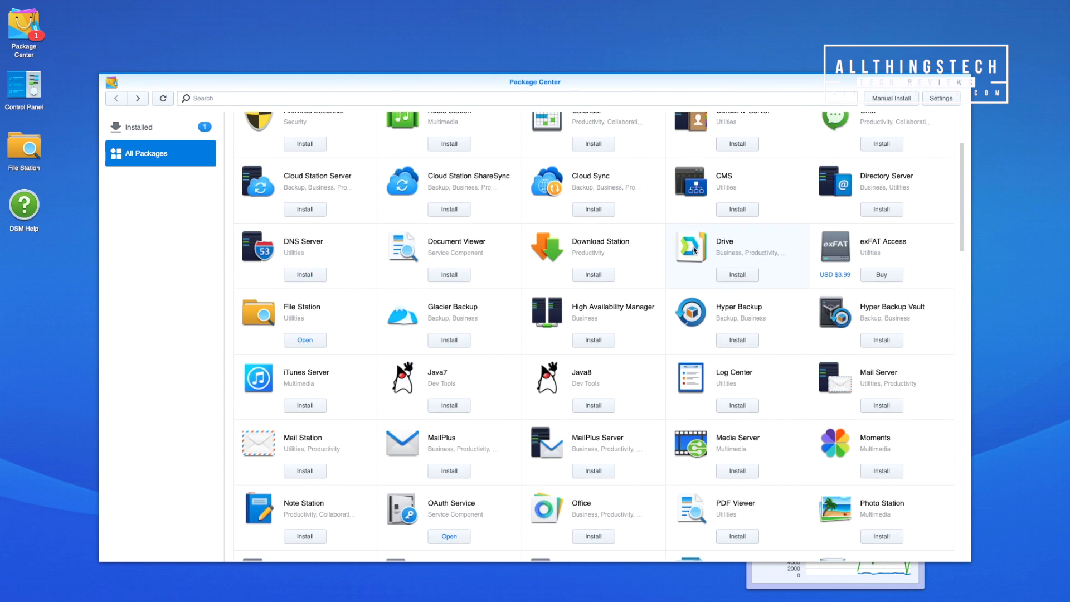
pyautogui.click(691, 247)
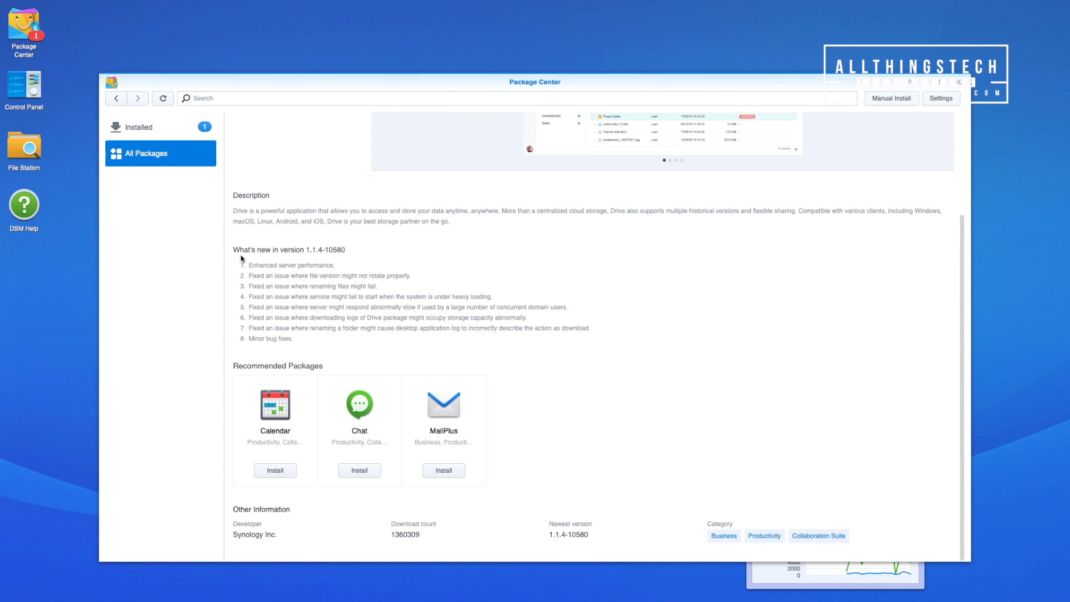
pyautogui.click(138, 128)
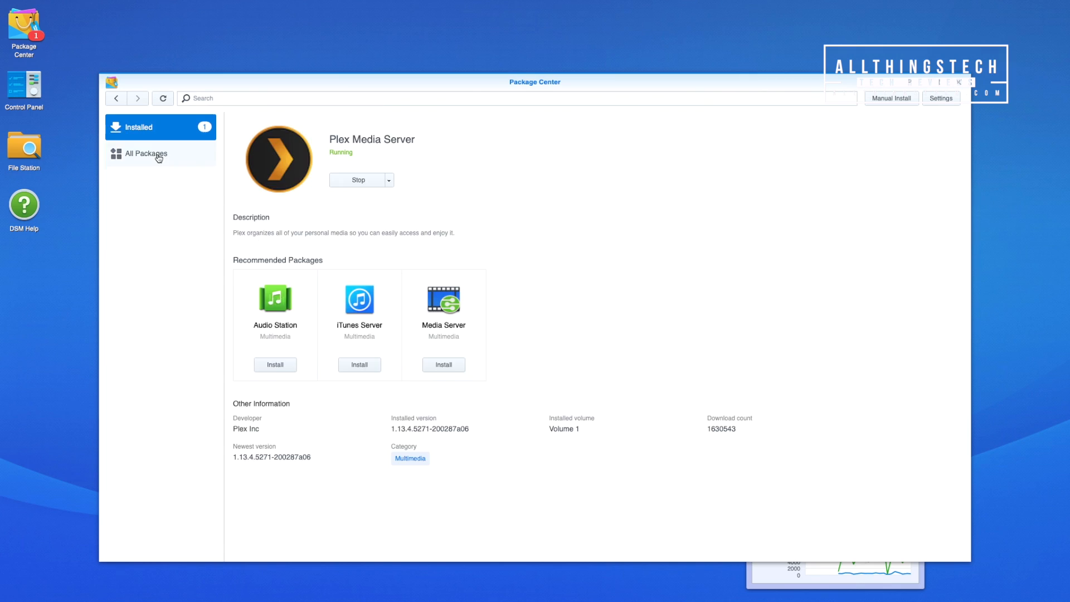
pyautogui.click(156, 154)
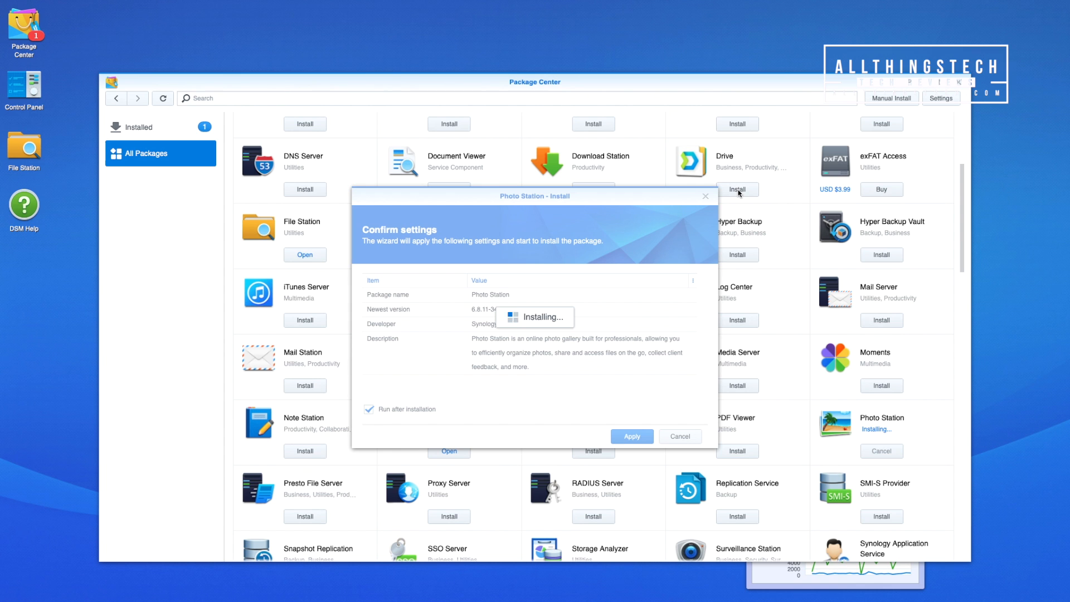
pyautogui.moveTo(622, 424)
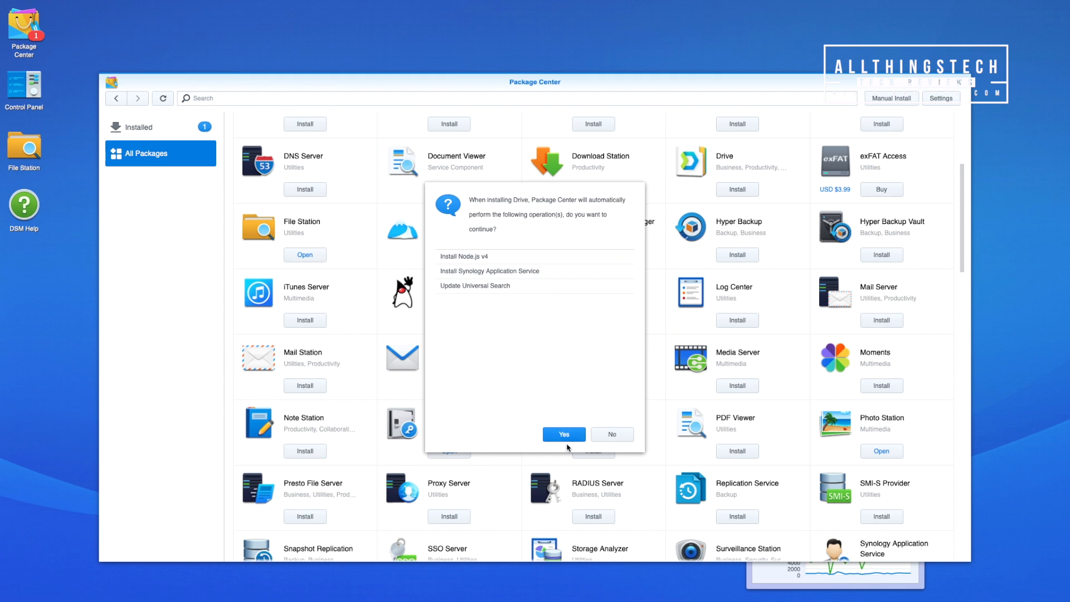
# Step: Approve Drive's required extra packages and apply, completing the Drive and Photo Station installs
pyautogui.click(563, 434)
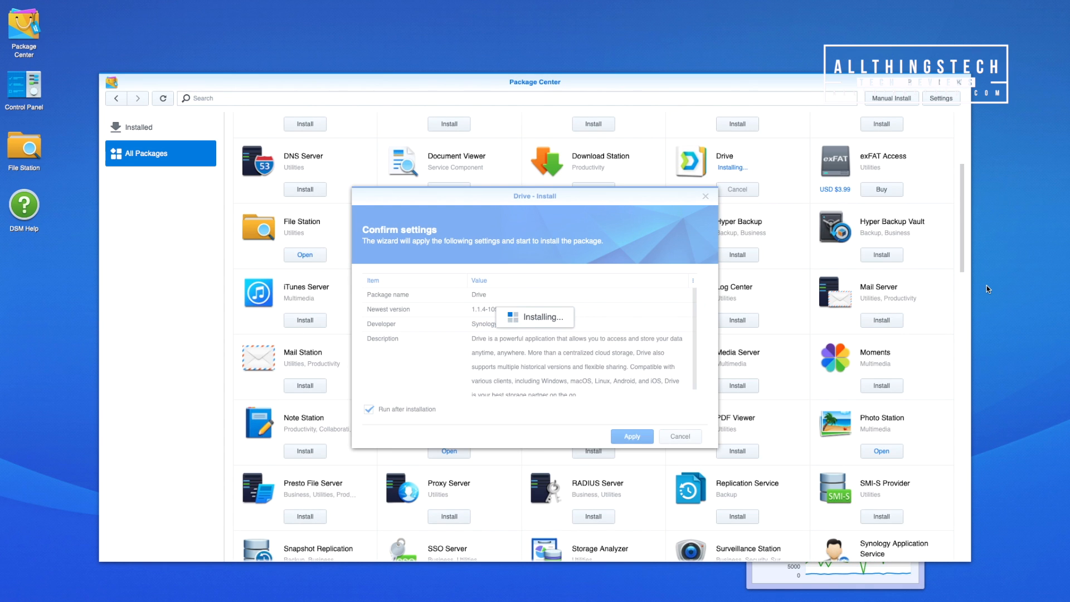
pyautogui.click(632, 437)
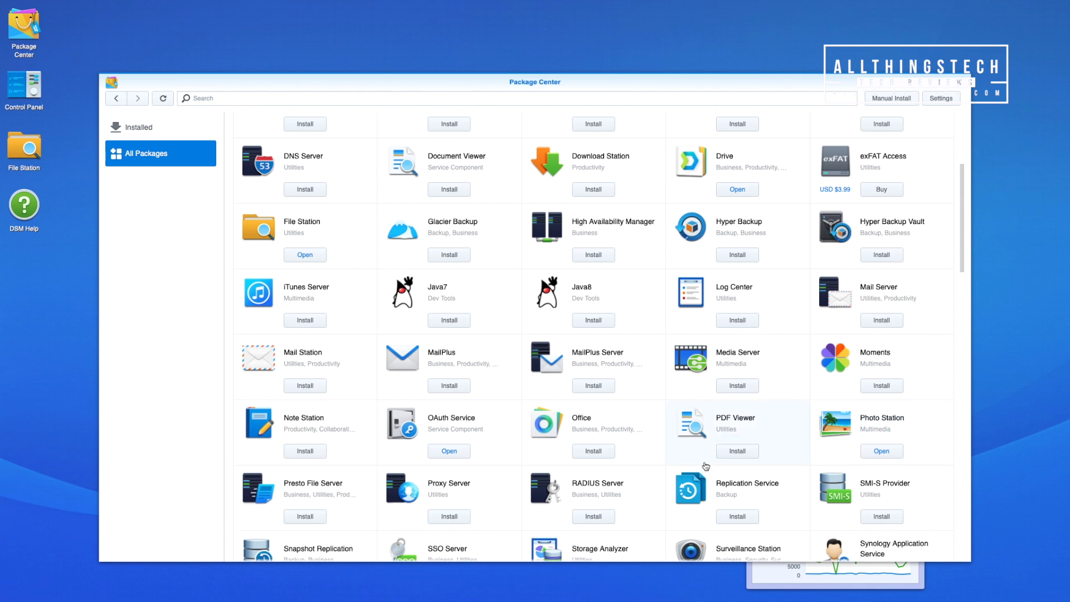
pyautogui.scroll(-3)
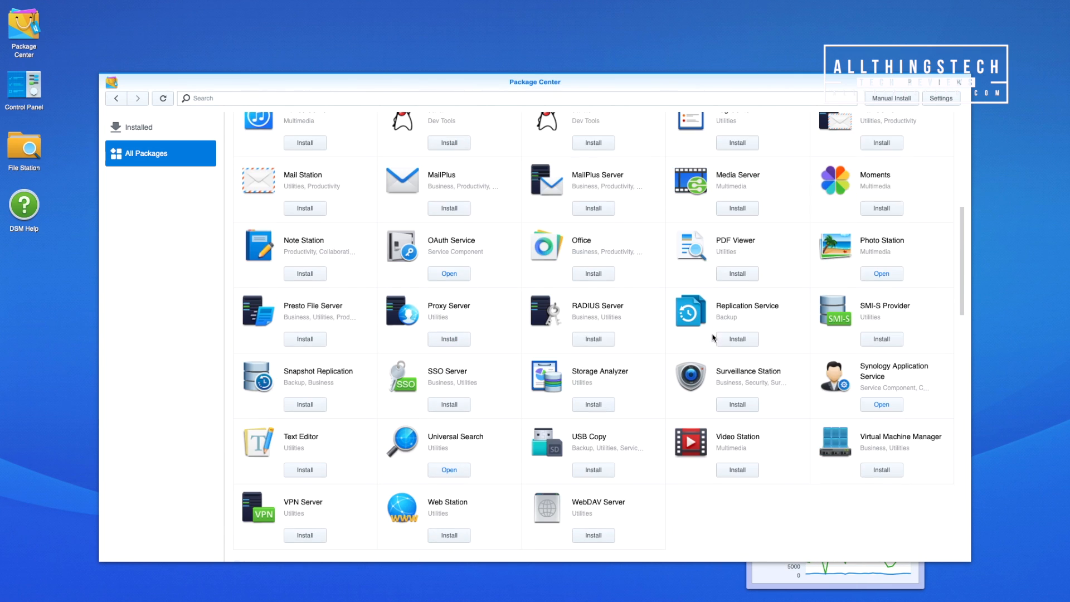